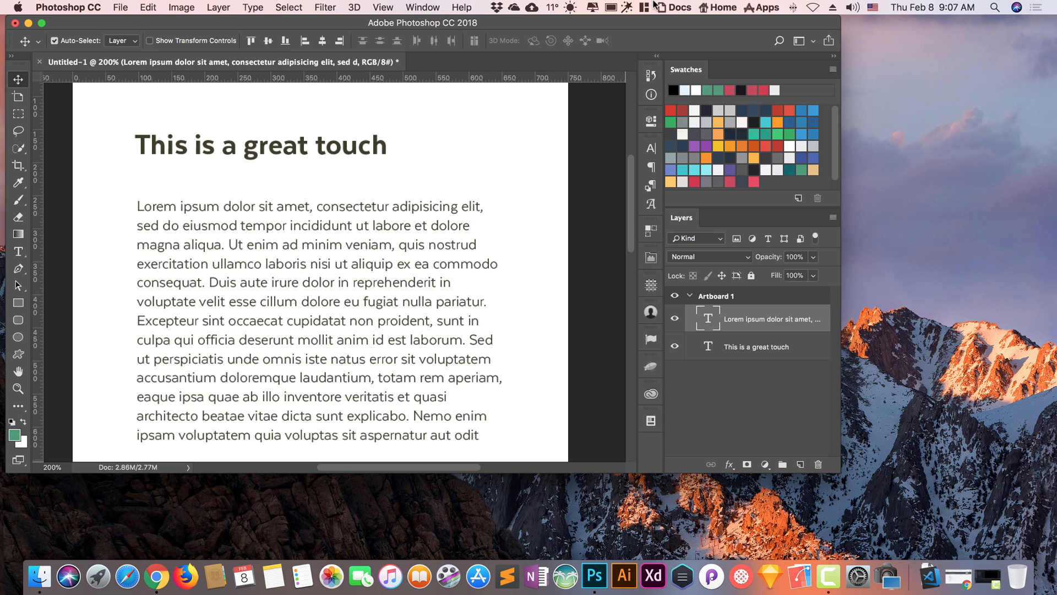
Select the artboard and view the document at 100% actual size
click(609, 8)
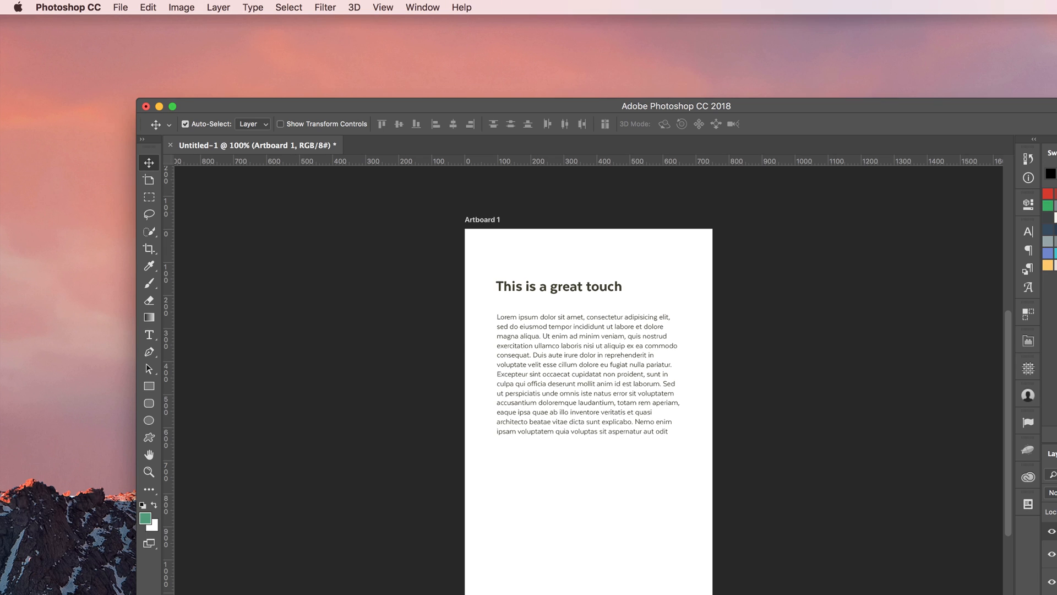
drag(674, 106, 674, 225)
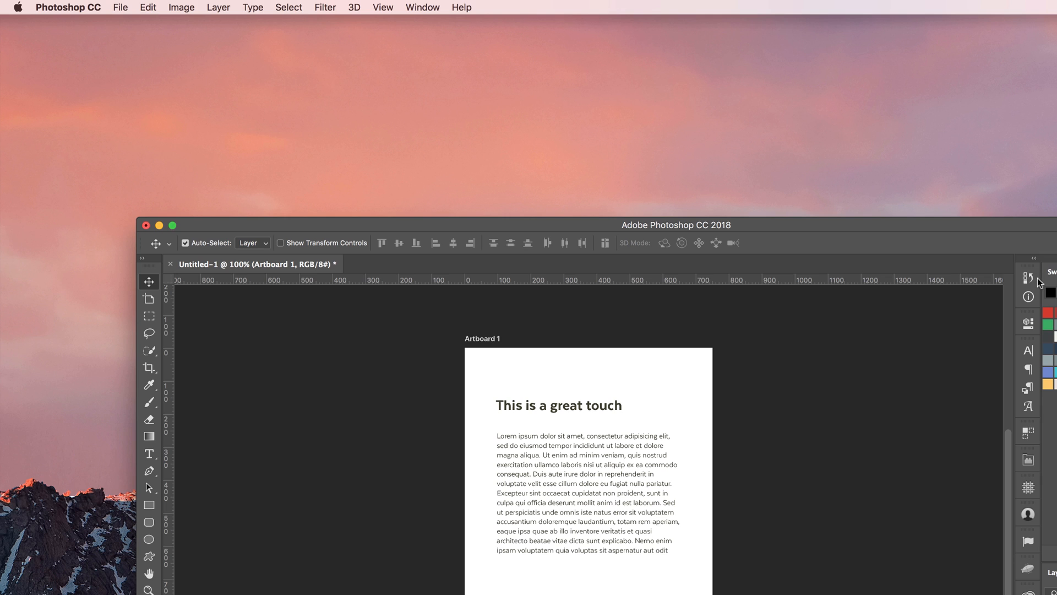
drag(675, 225, 740, 155)
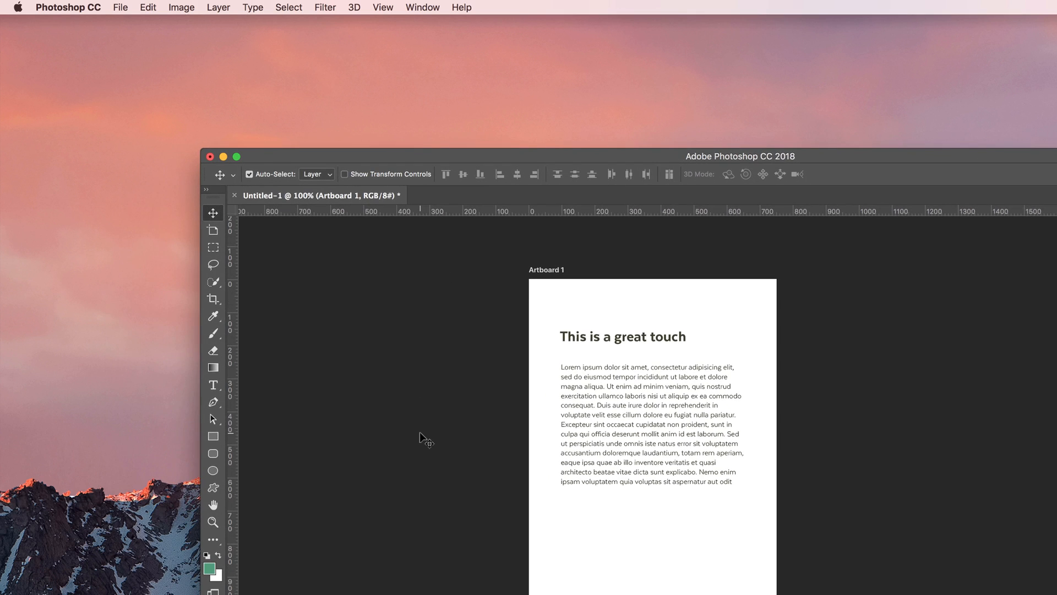
mouse_move(578, 243)
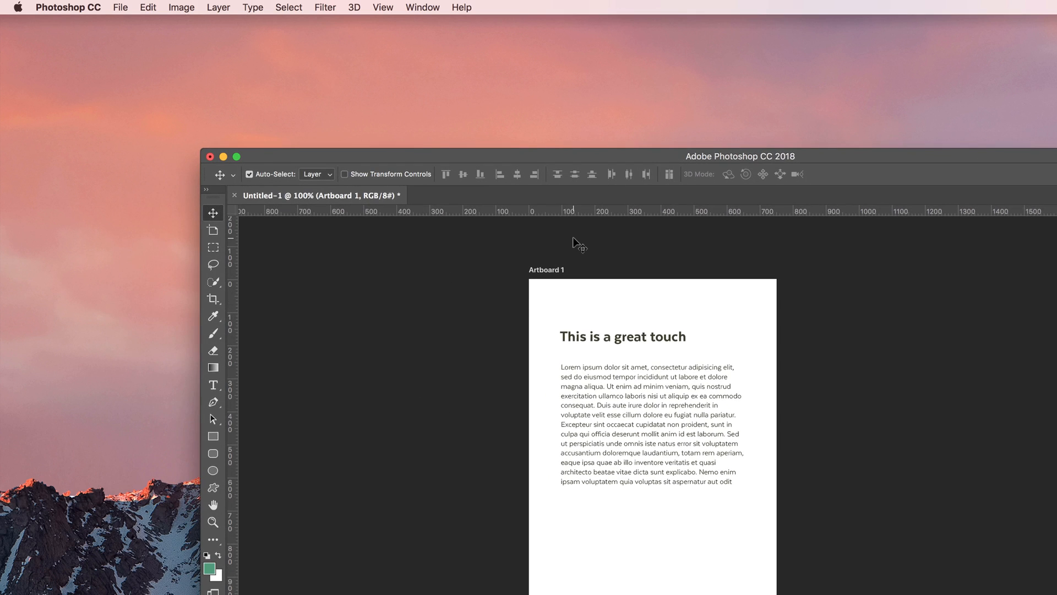
mouse_move(133, 25)
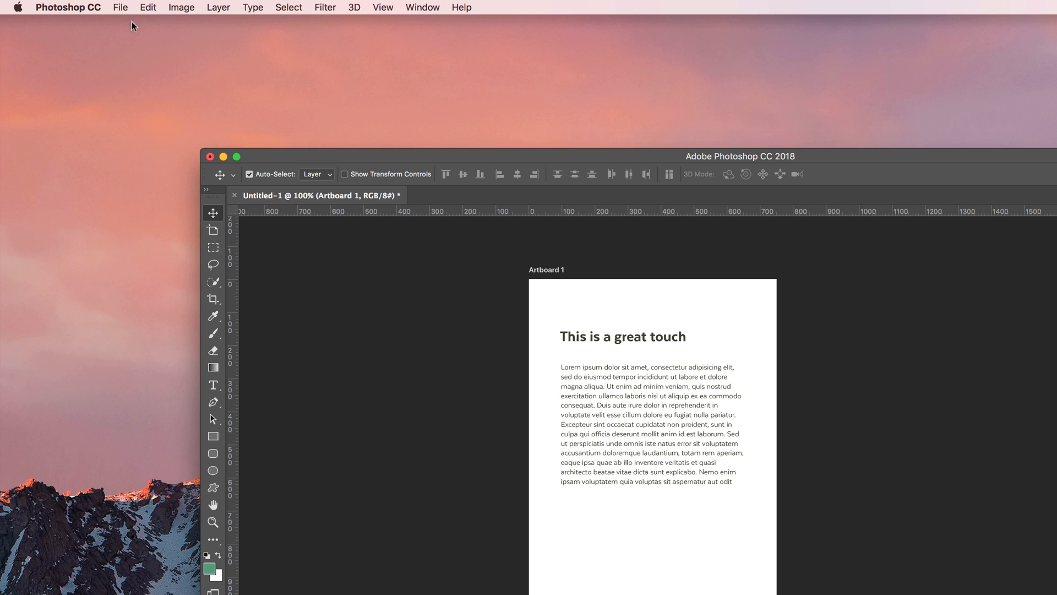
mouse_move(835, 399)
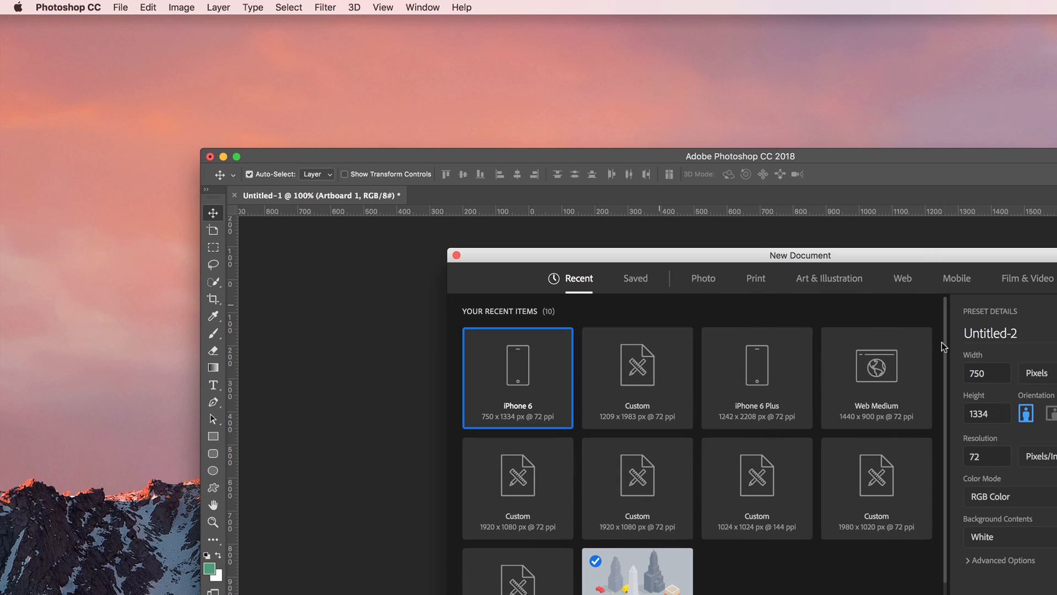
click(987, 456)
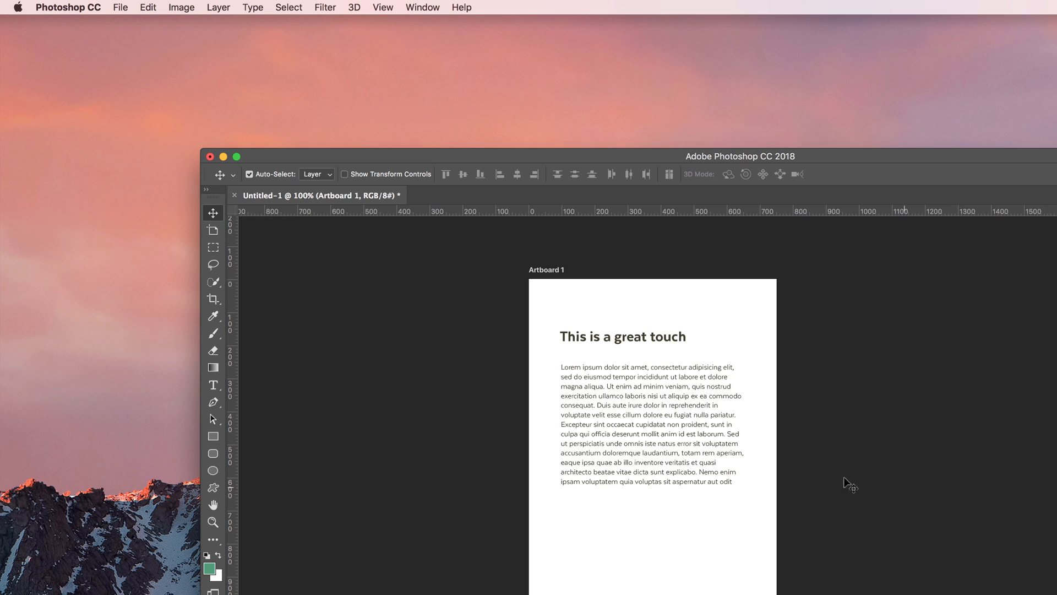
mouse_move(655, 450)
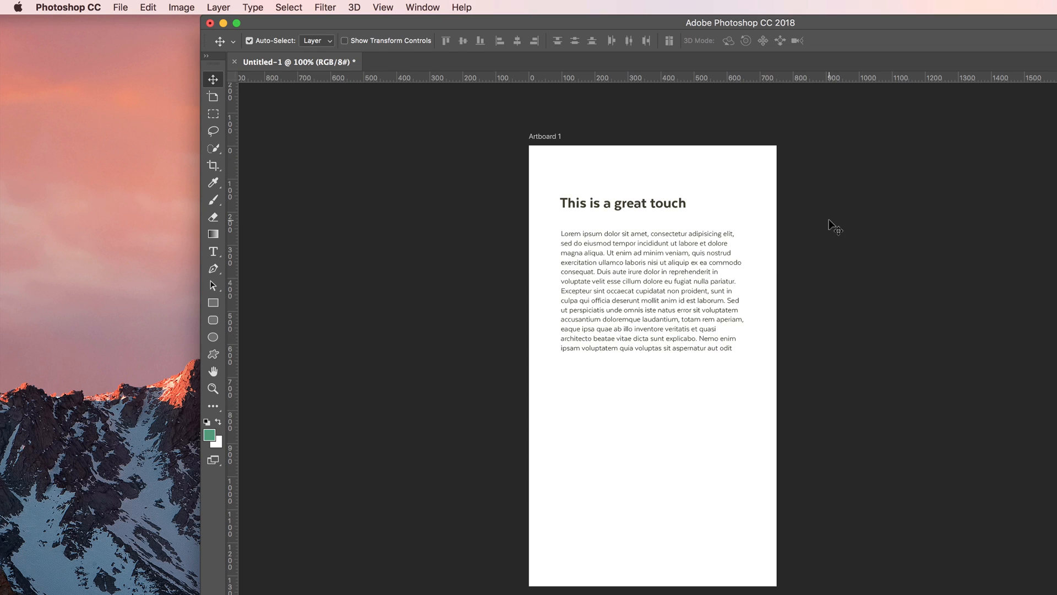
Maximize the Photoshop window to fill the screen and select the lorem ipsum text layer
click(382, 7)
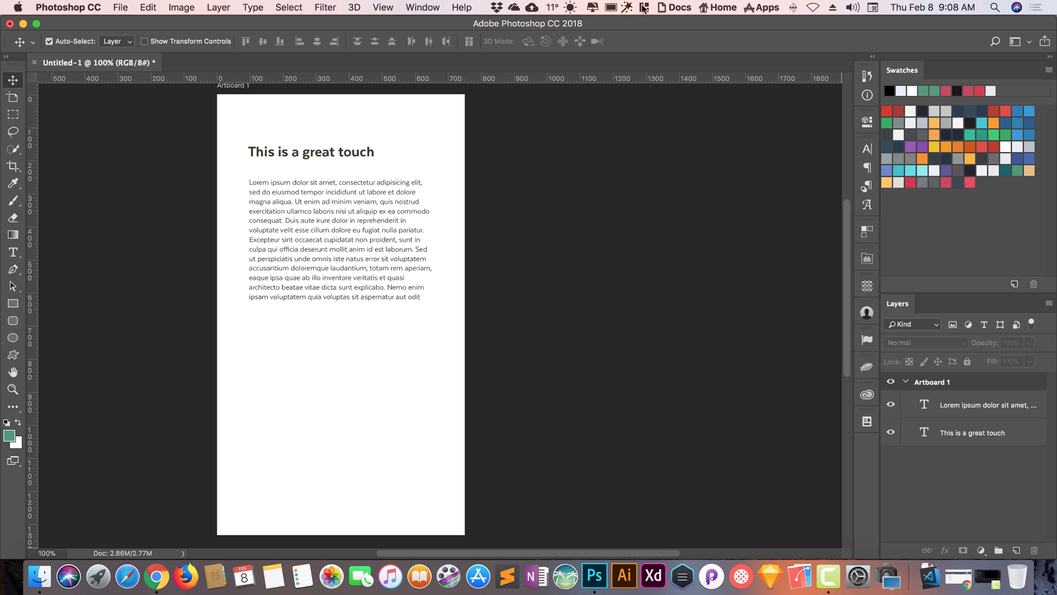
click(610, 8)
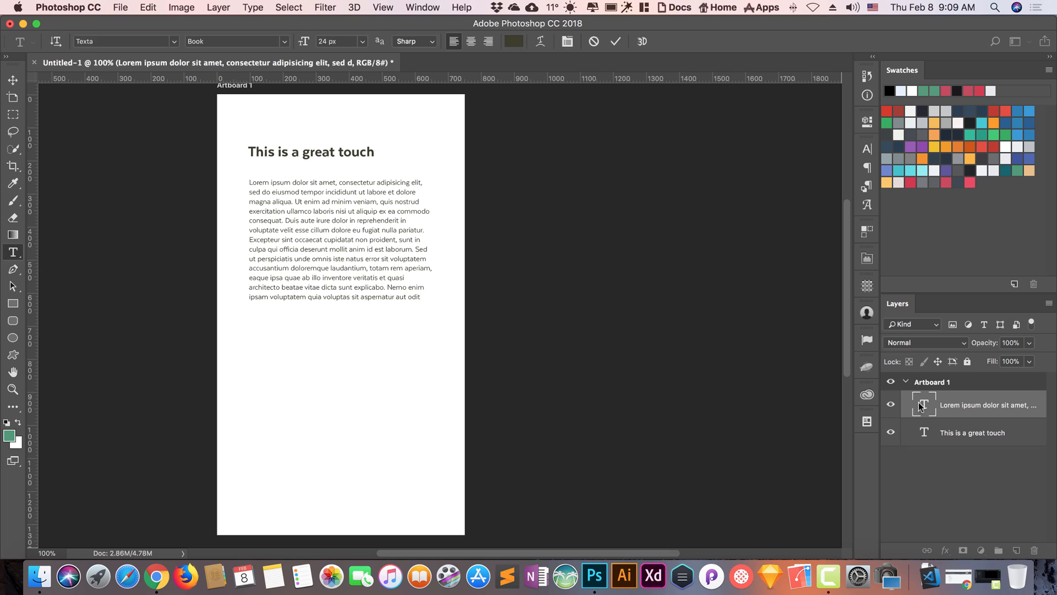
click(12, 80)
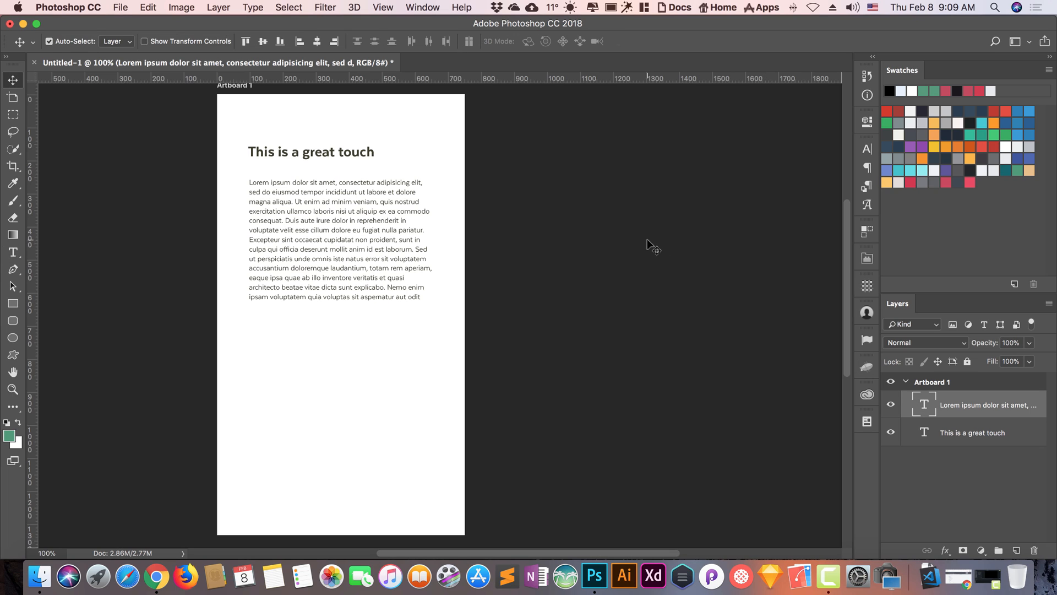
mouse_move(596, 79)
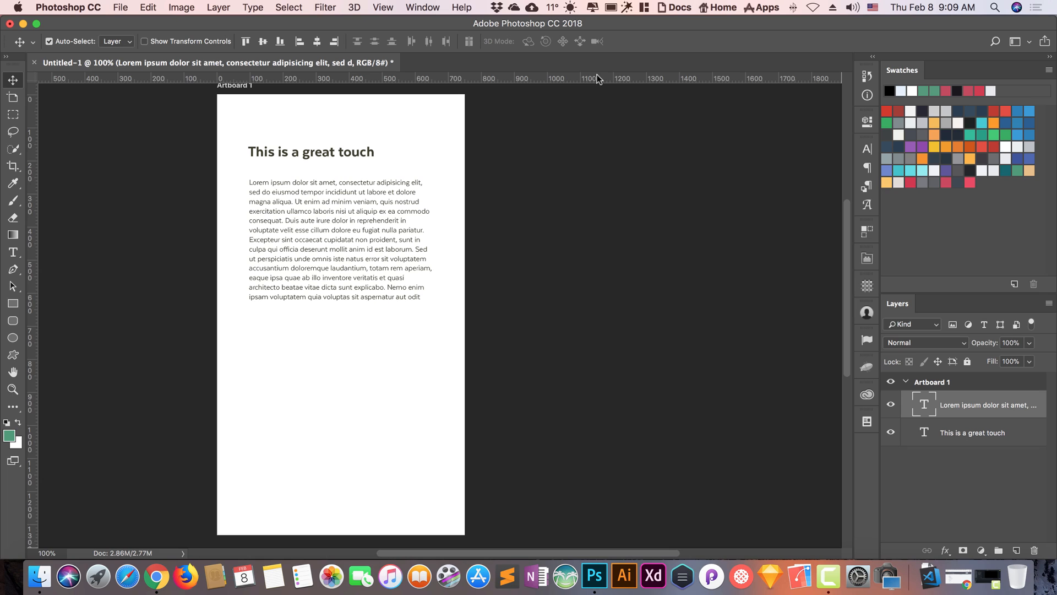
mouse_move(599, 80)
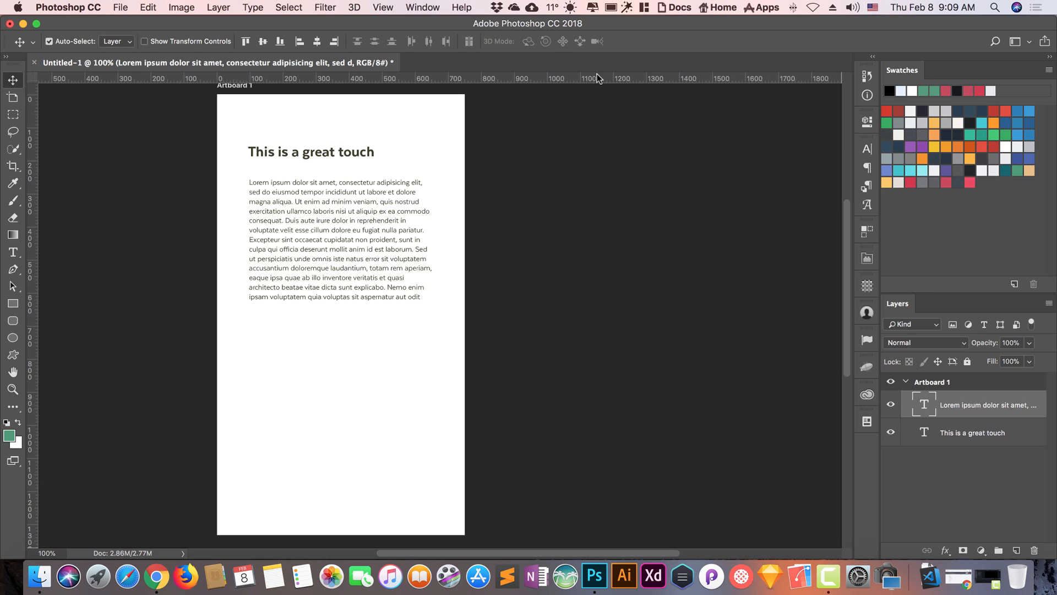
click(610, 8)
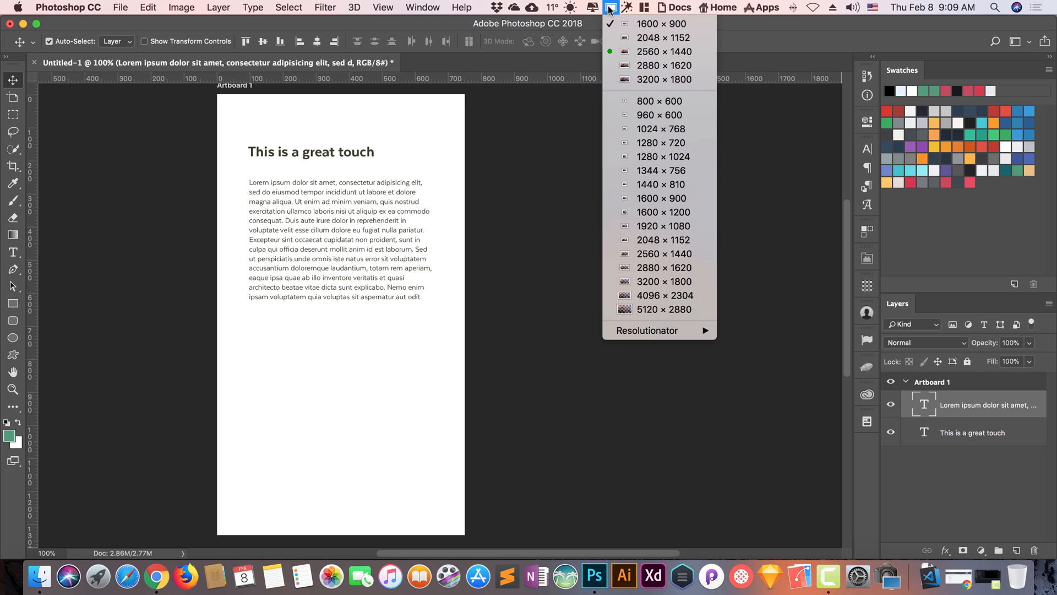
mouse_move(640, 344)
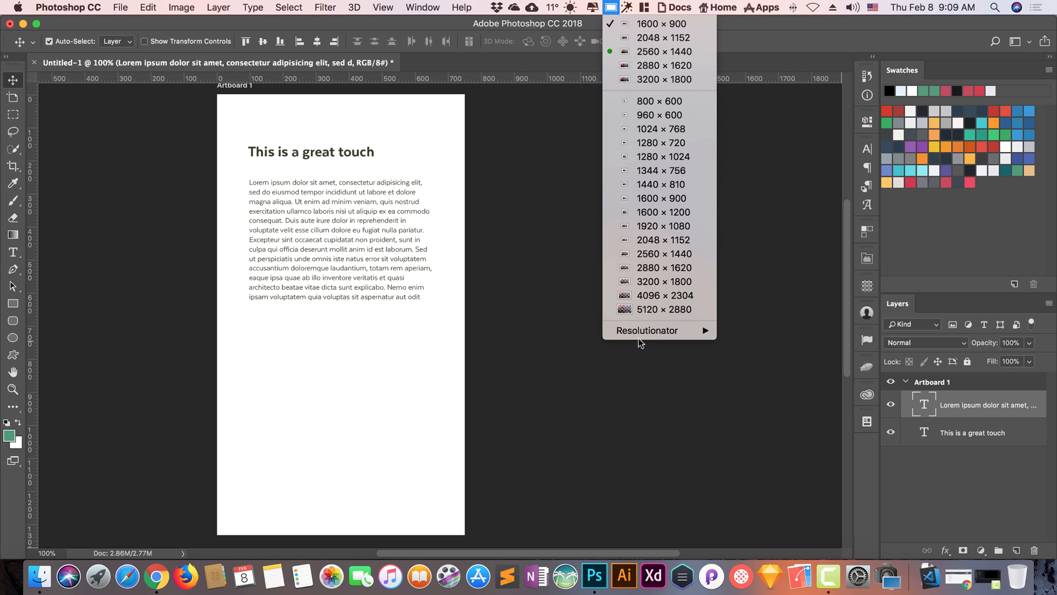
mouse_move(556, 315)
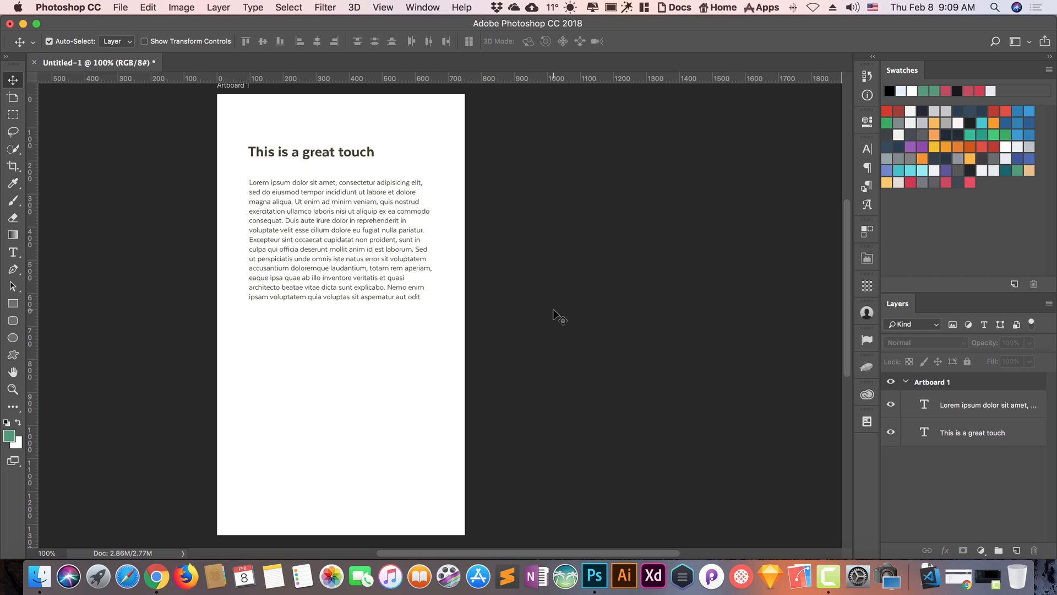
mouse_move(137, 212)
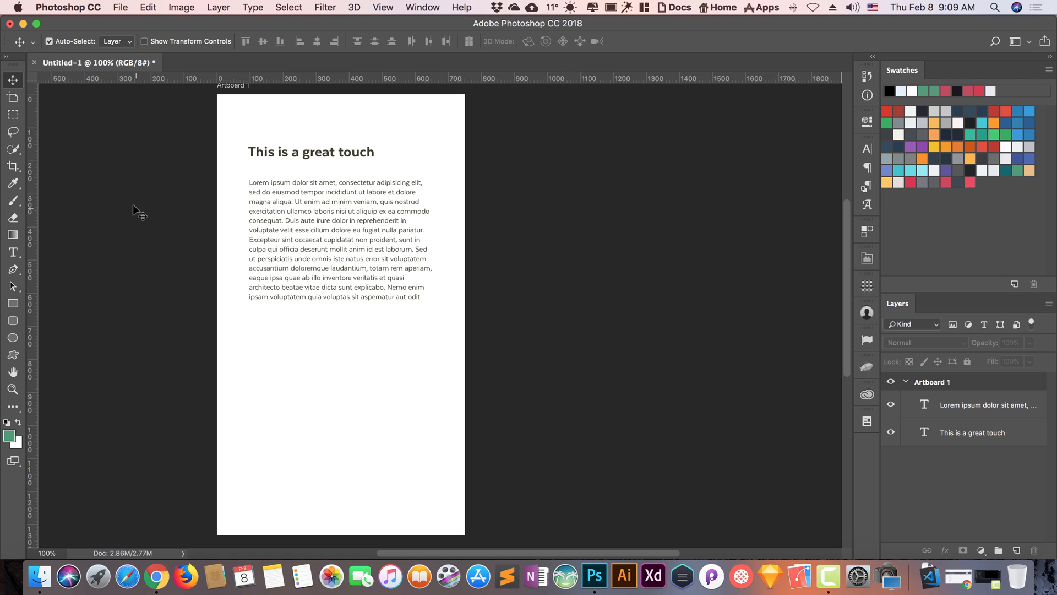
Reach the Displays scaled-resolution settings in System Preferences
click(19, 7)
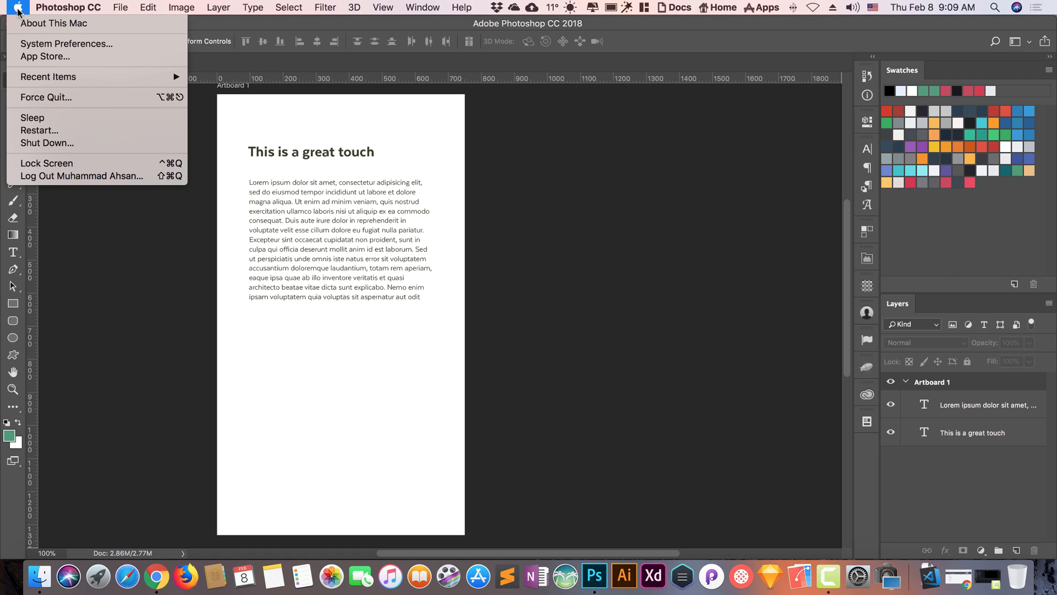
click(65, 43)
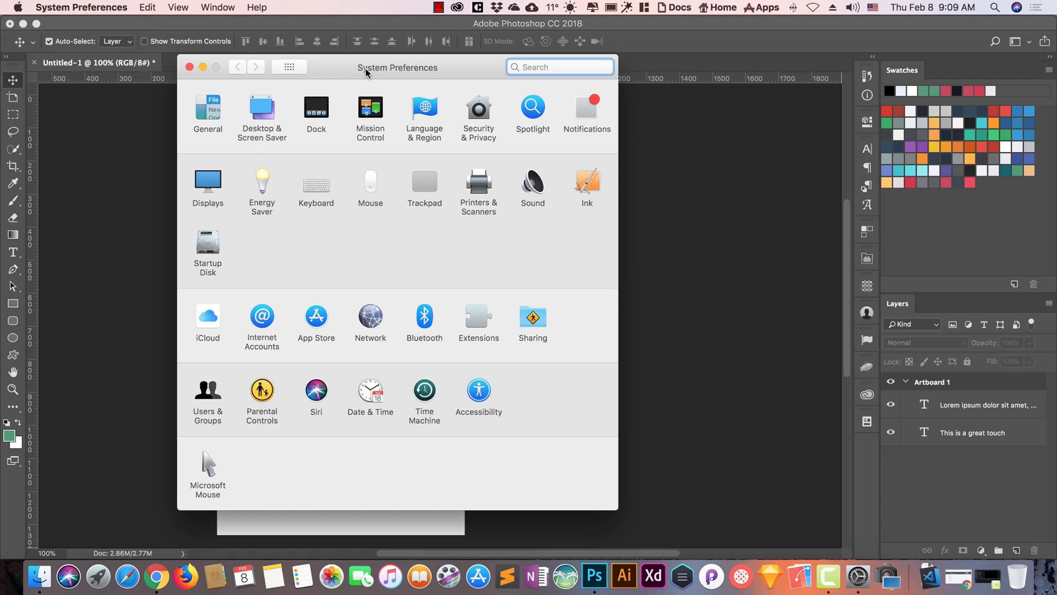
click(207, 181)
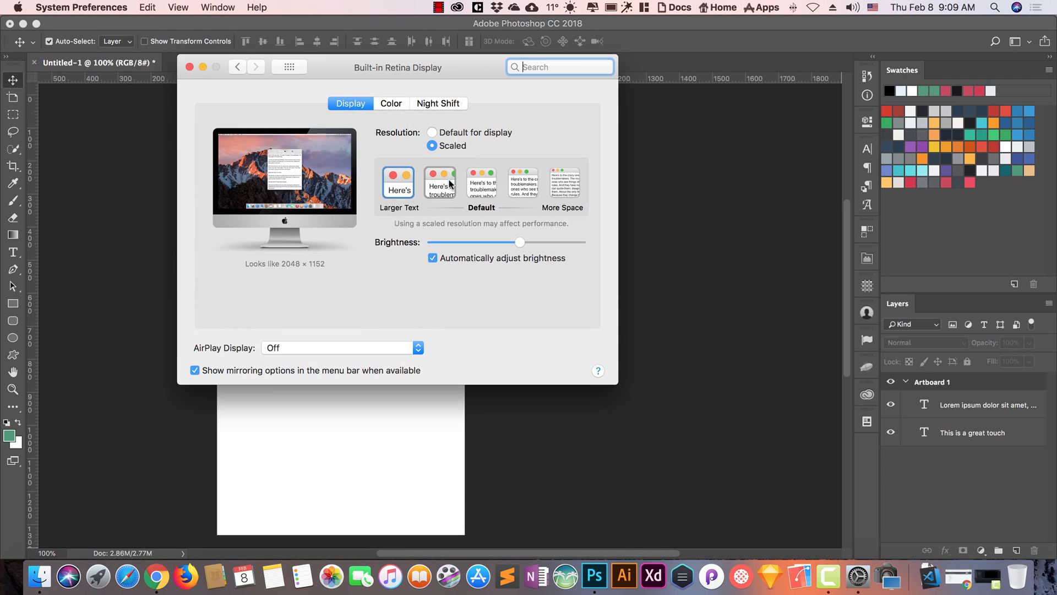
Choose the Larger Text 1600×900 scaling after previewing 3200×1800, and close the settings
click(399, 184)
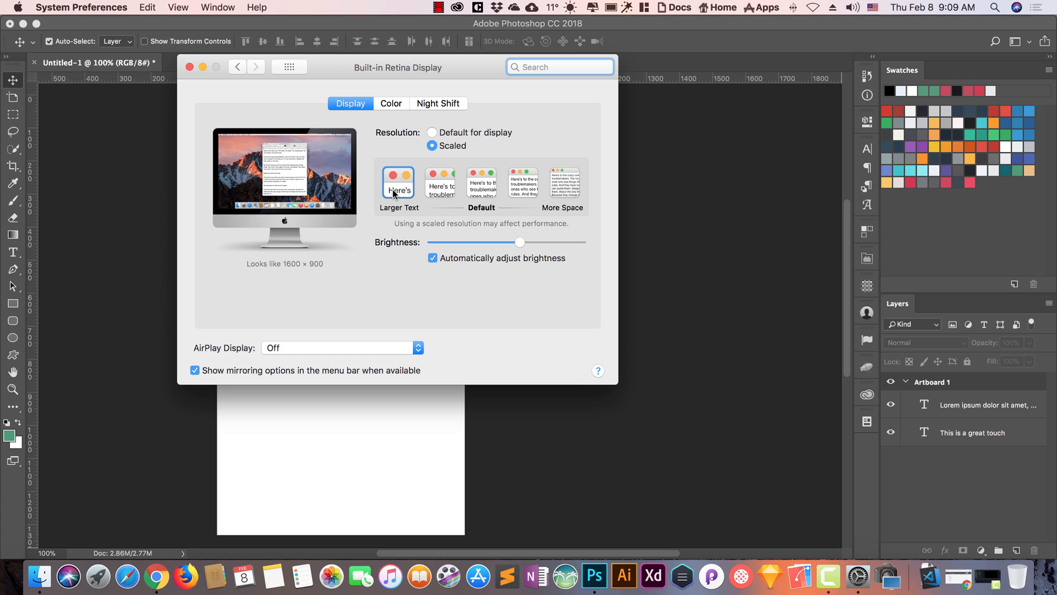
click(563, 182)
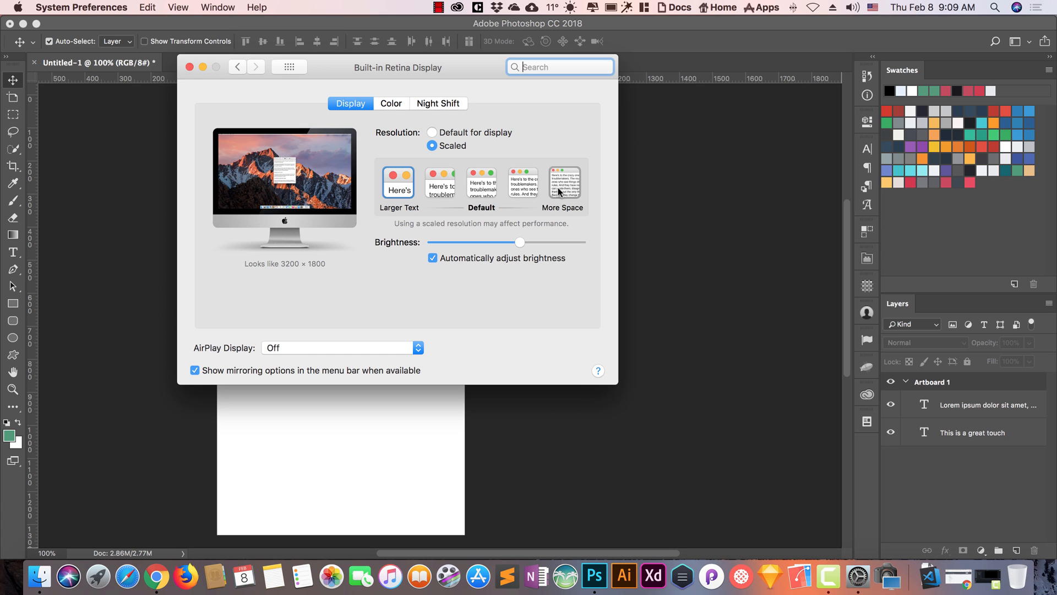
click(439, 183)
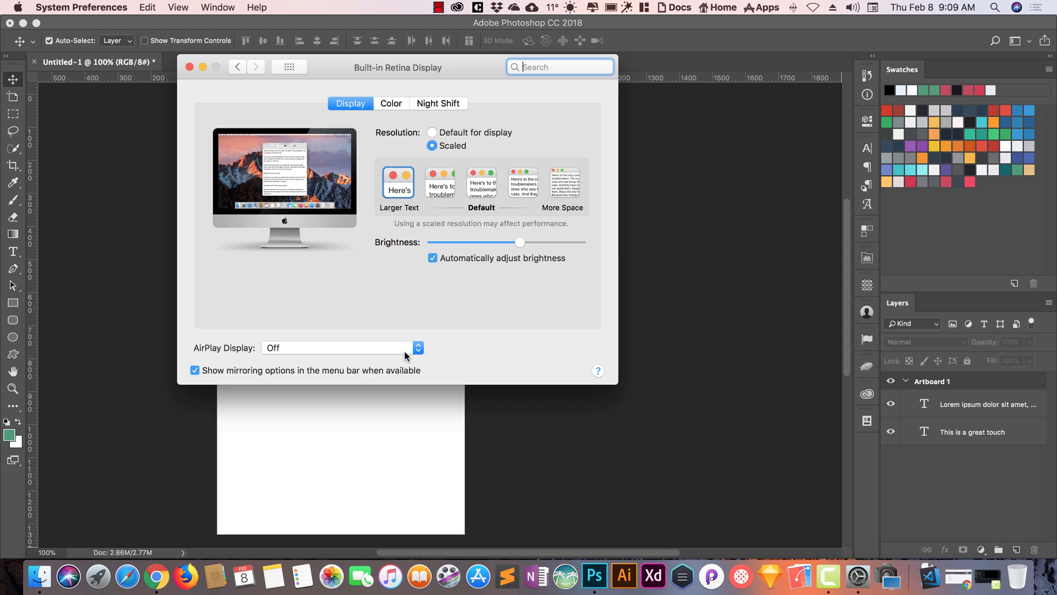
click(190, 67)
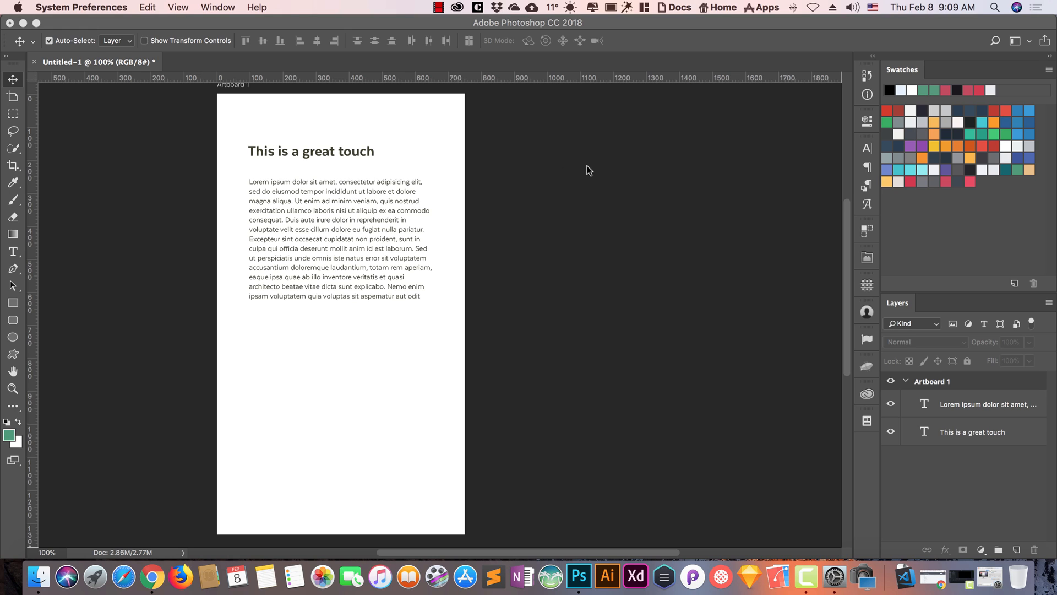
mouse_move(588, 186)
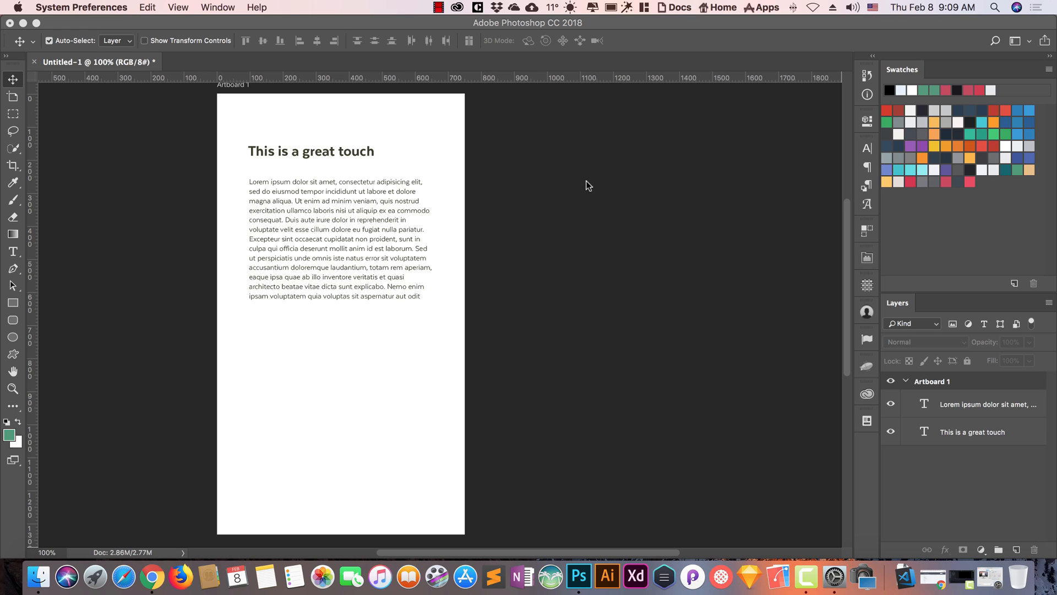
mouse_move(420, 385)
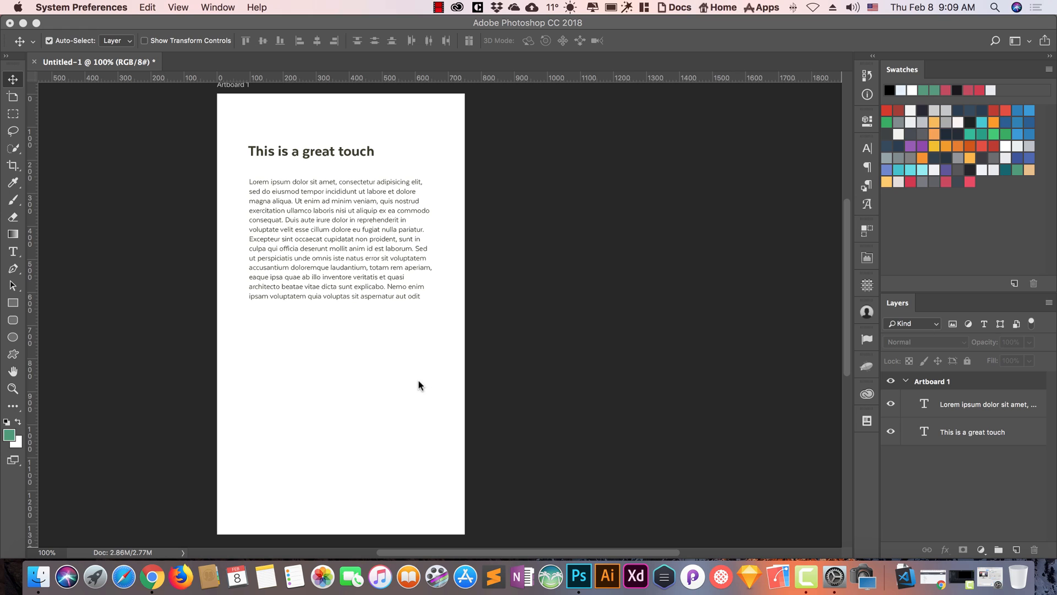
mouse_move(387, 352)
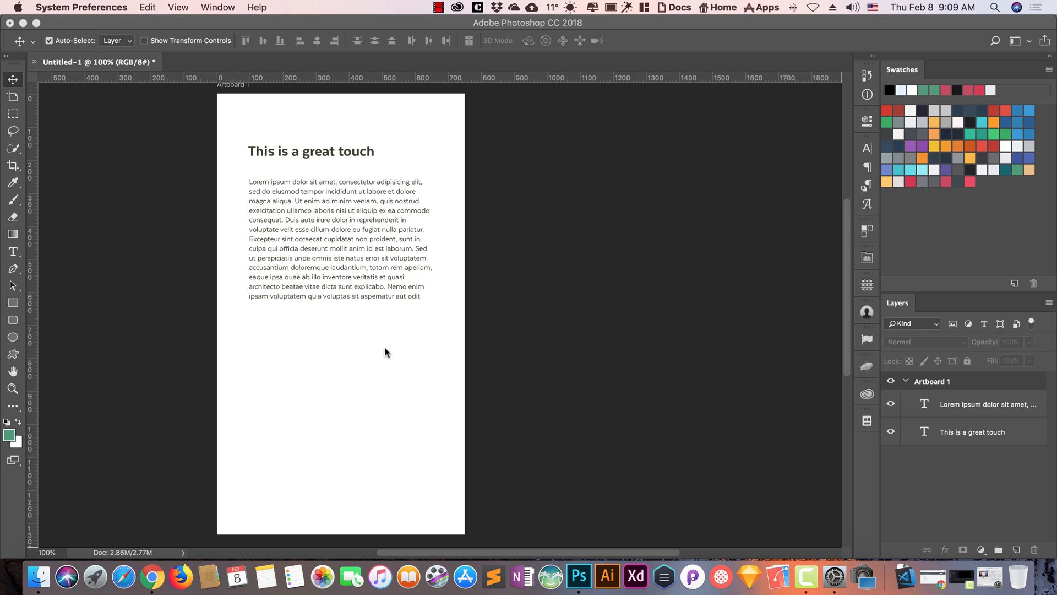
mouse_move(340, 337)
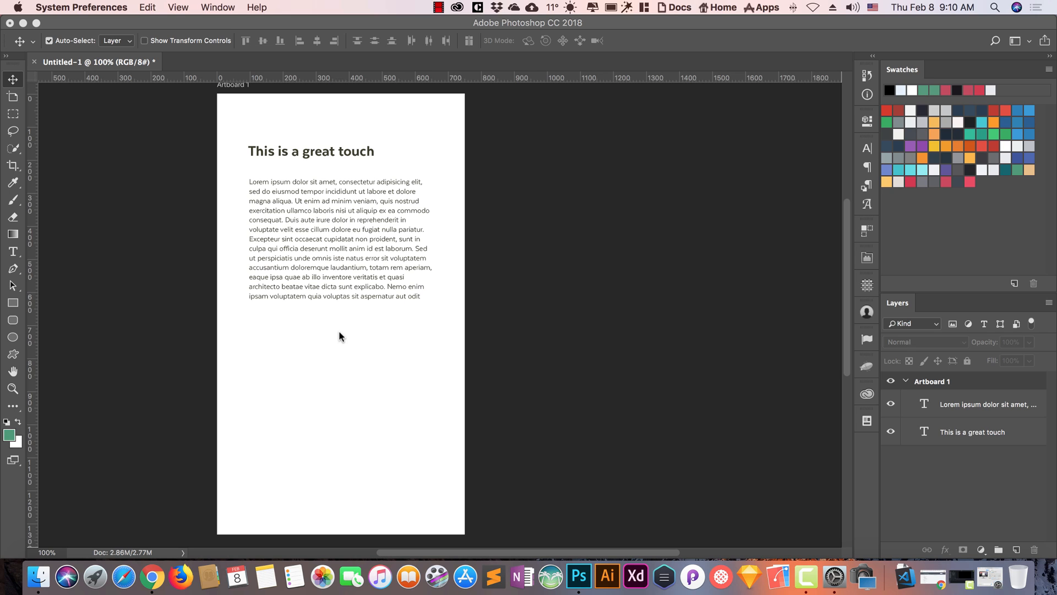
mouse_move(566, 262)
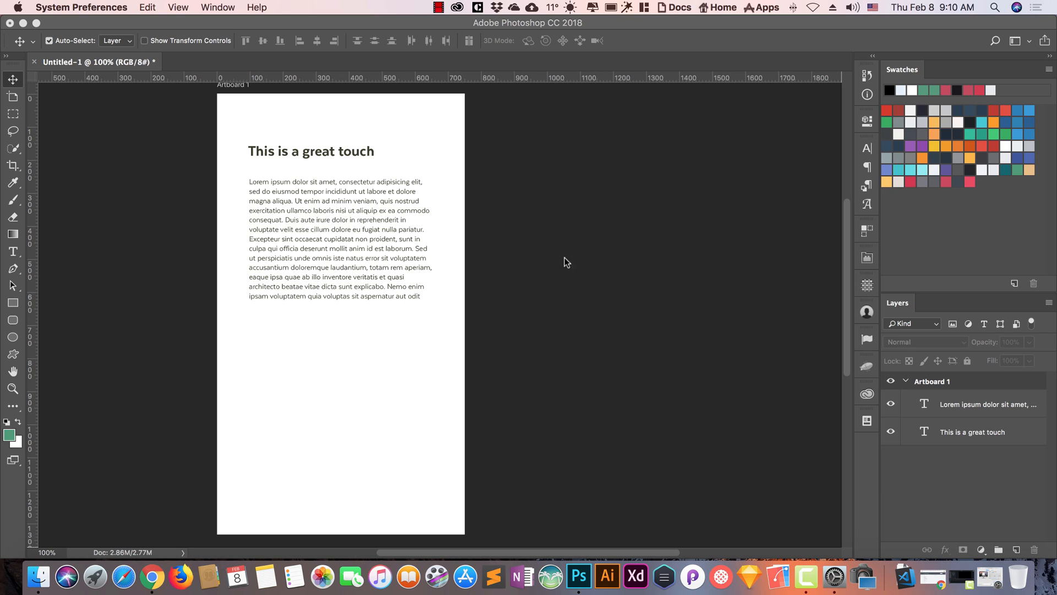
Bring the Displays scaling settings back up after inspecting the artboard
click(612, 7)
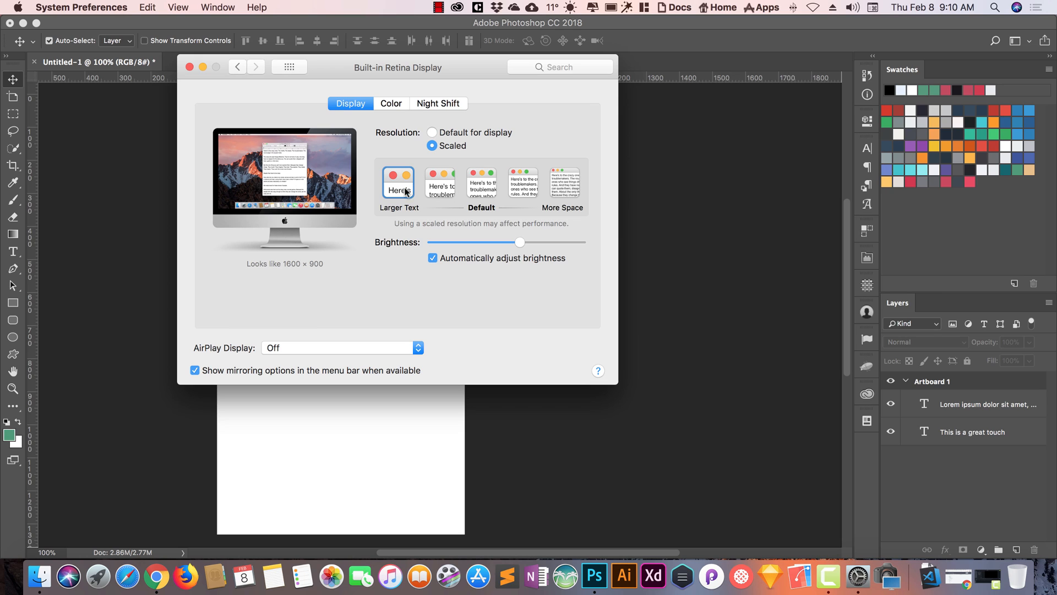
Switch to the More Space 3200×1800 scaling and close the settings to return to Photoshop
click(564, 181)
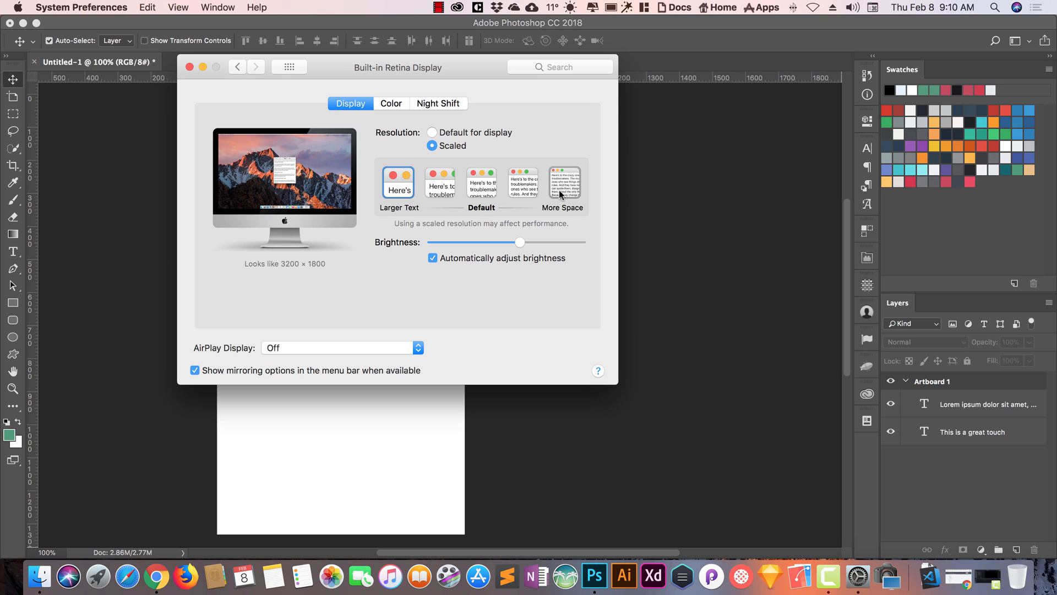
click(441, 182)
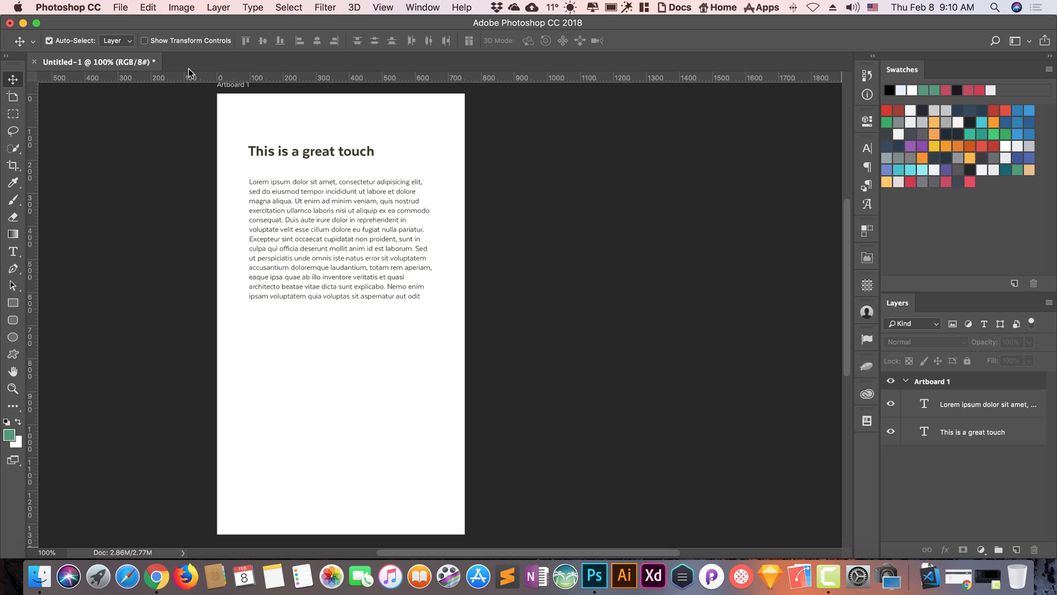
click(608, 7)
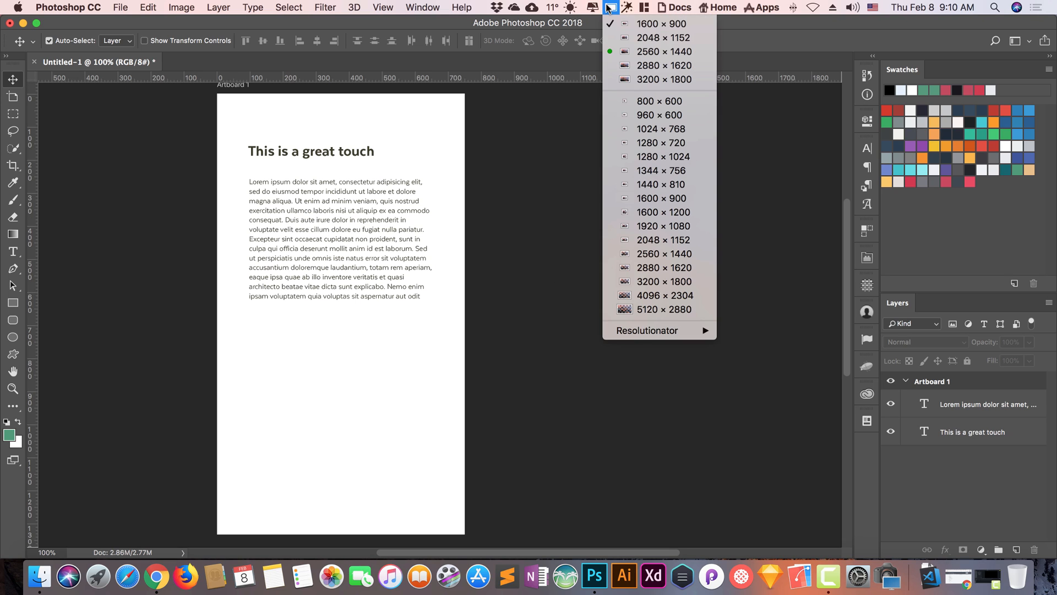
mouse_move(660, 23)
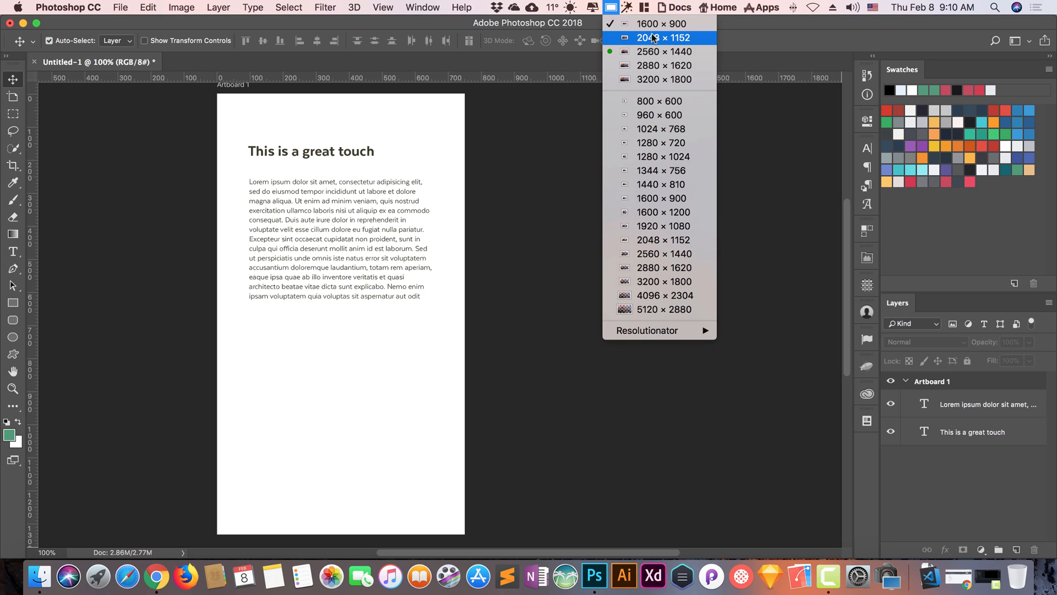
mouse_move(647, 330)
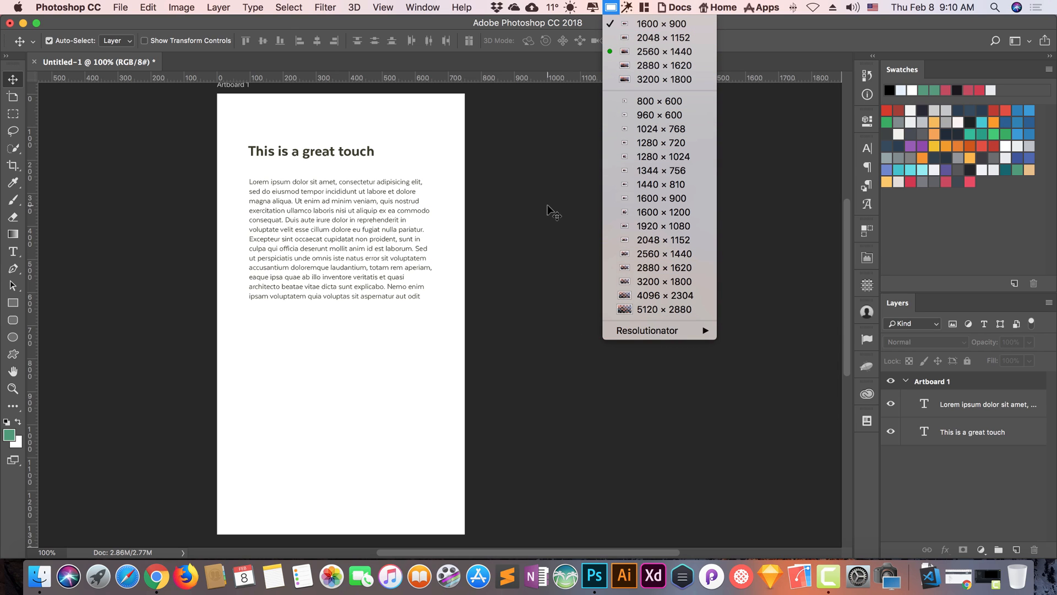
click(610, 8)
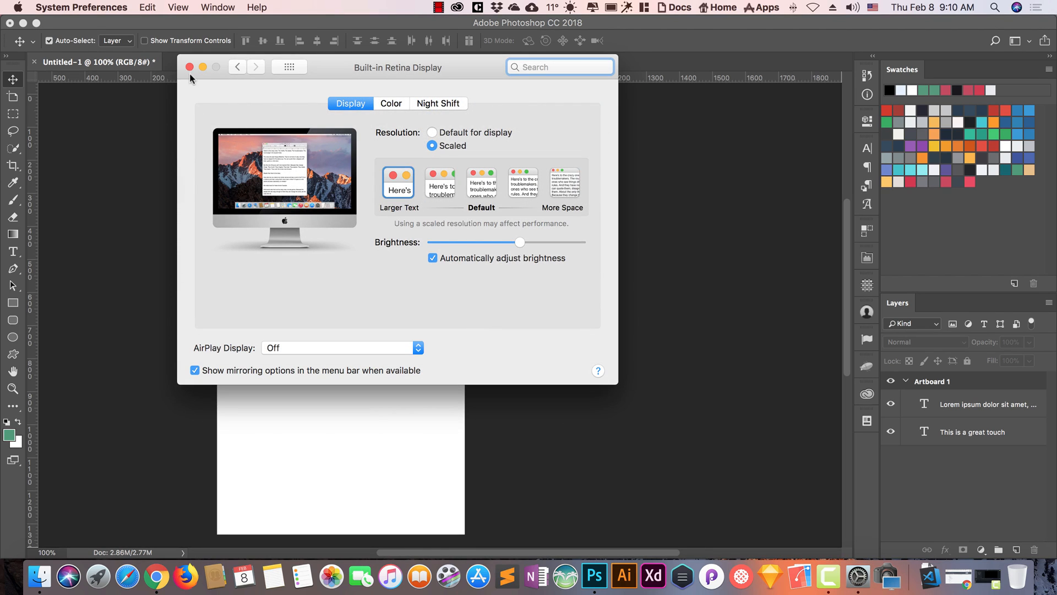
click(190, 67)
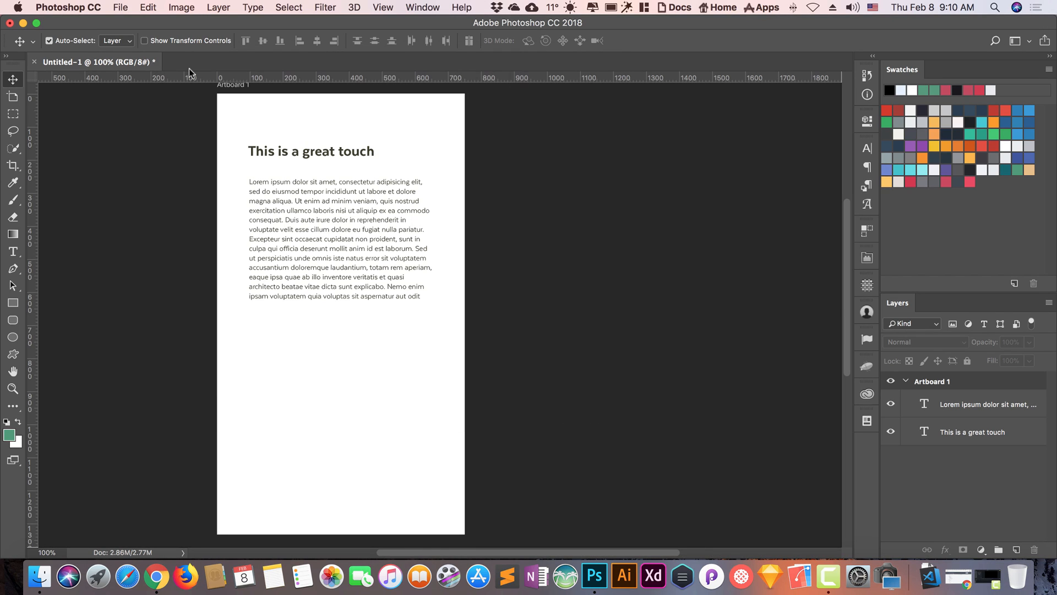